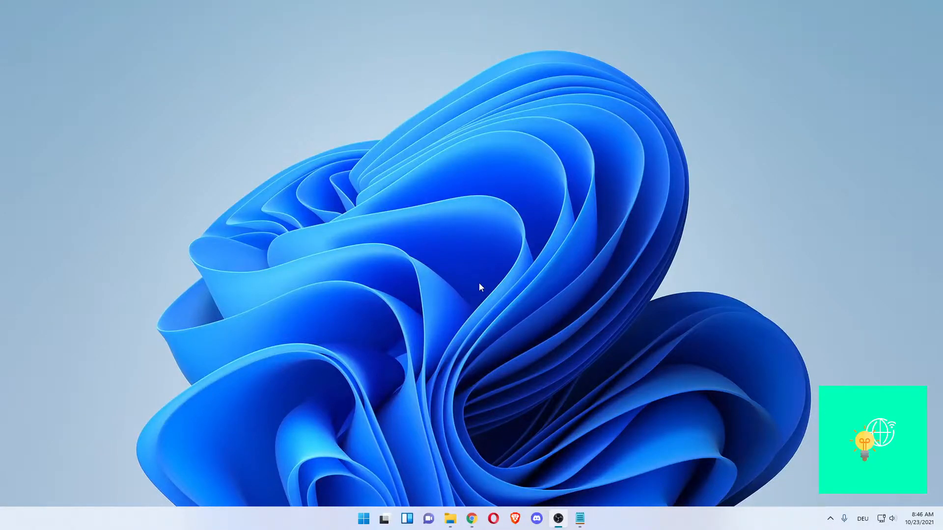
{"action": "mouse_move", "coordinate": [485, 284]}
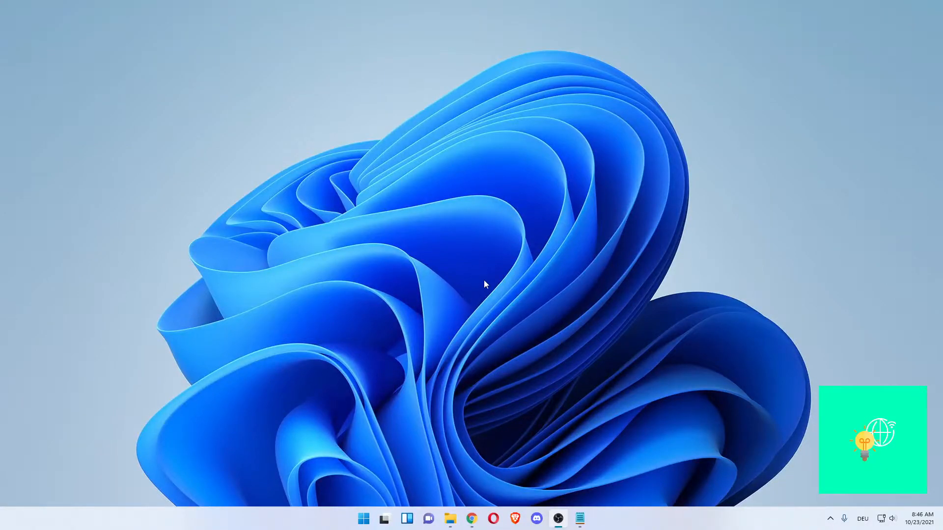
{"action": "mouse_move", "coordinate": [490, 283]}
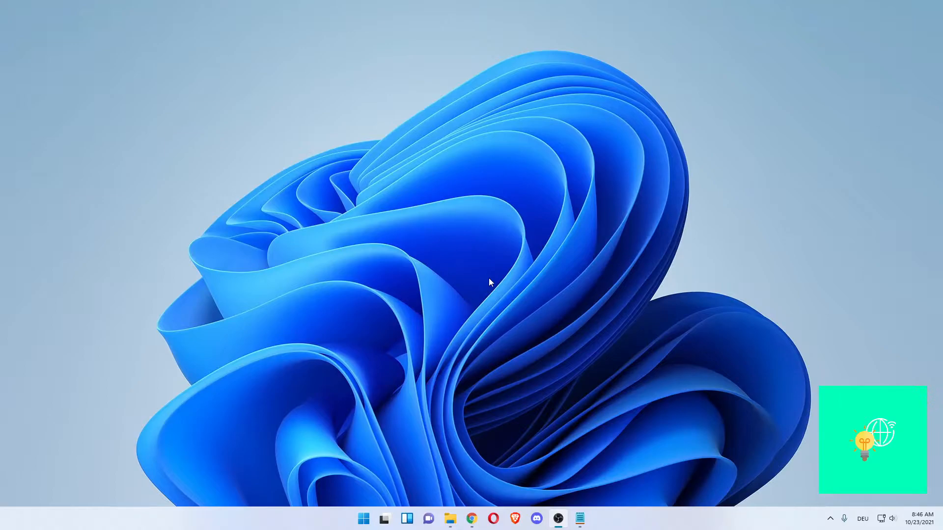
{"action": "mouse_move", "coordinate": [488, 284]}
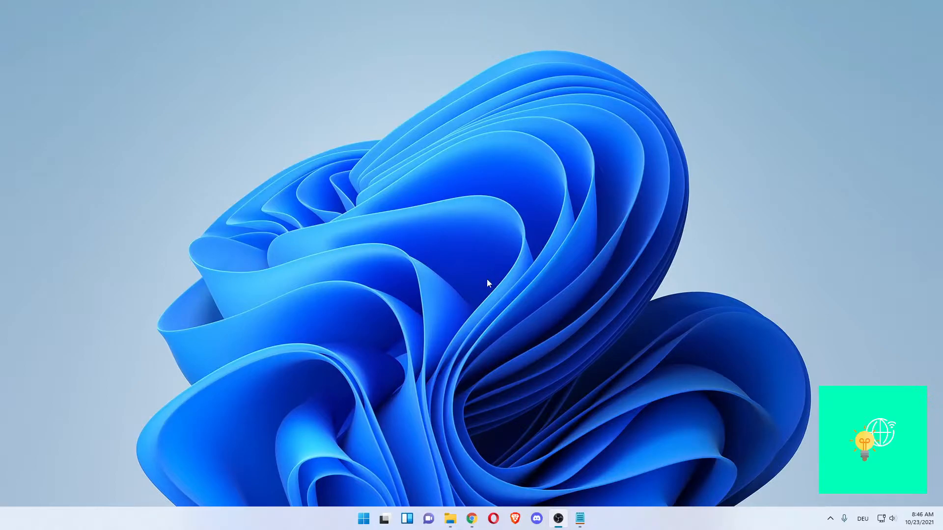
{"action": "mouse_move", "coordinate": [660, 520]}
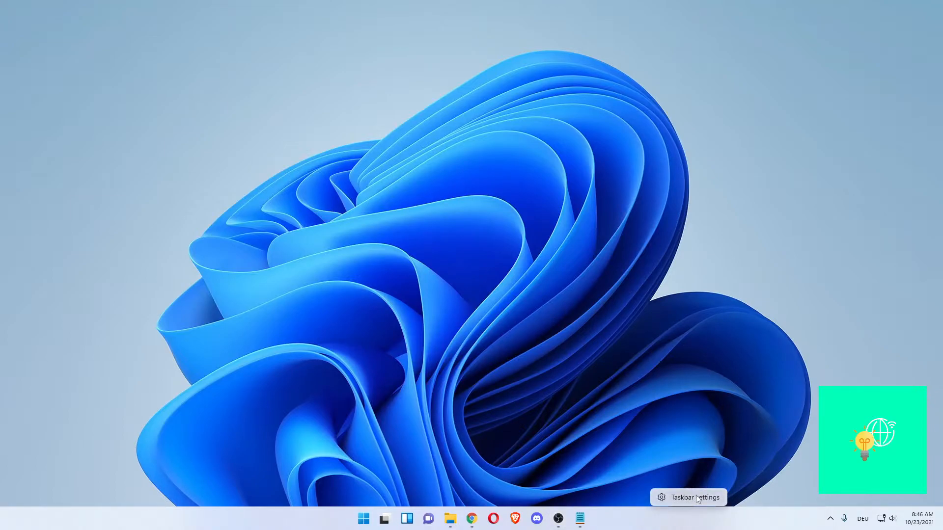
Step: Open Taskbar settings and switch the Touch keyboard corner icon on
{"action": "left_click", "coordinate": [696, 497]}
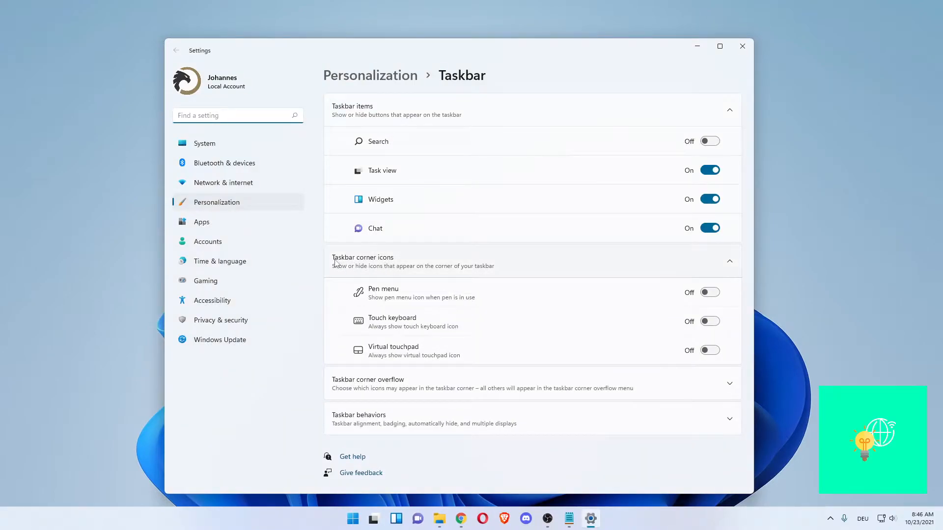
{"action": "mouse_move", "coordinate": [377, 341]}
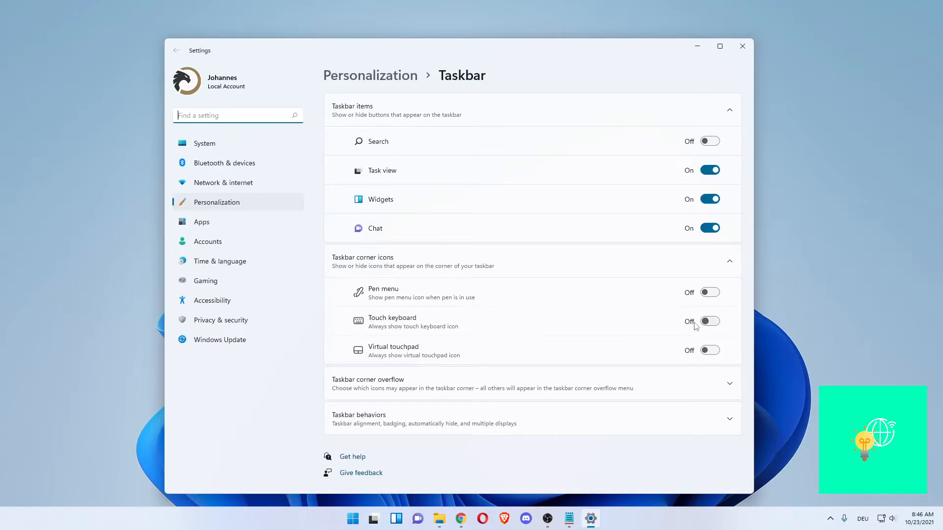
{"action": "left_click", "coordinate": [709, 321]}
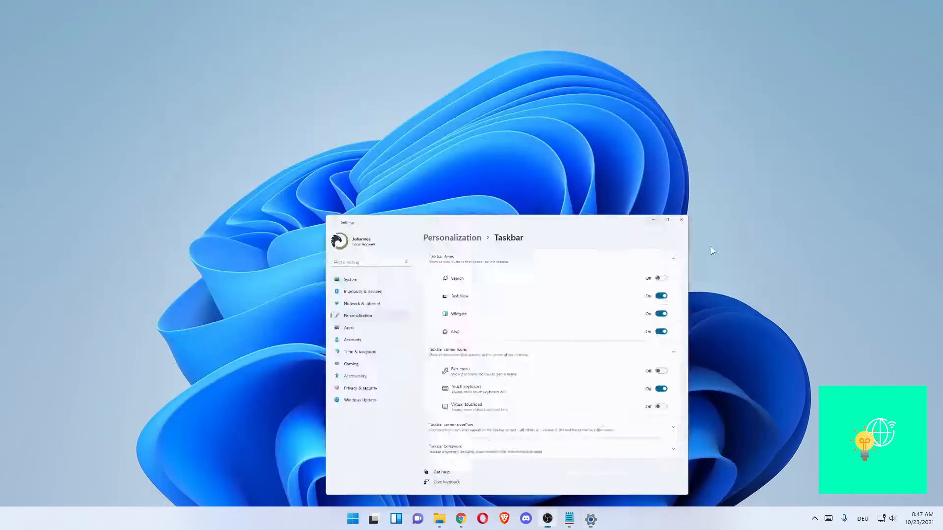
Step: Close Settings and launch the touch keyboard from its new taskbar icon
{"action": "left_click", "coordinate": [681, 220]}
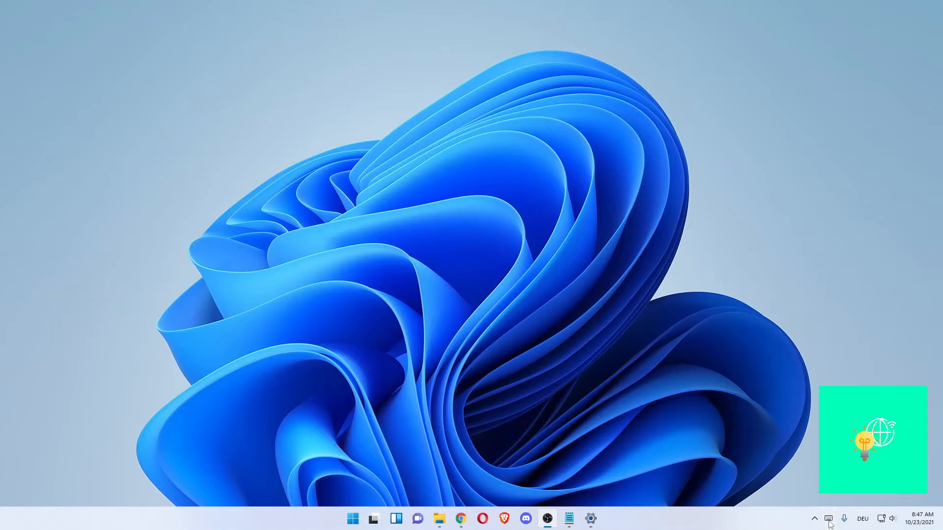
{"action": "left_click", "coordinate": [828, 519]}
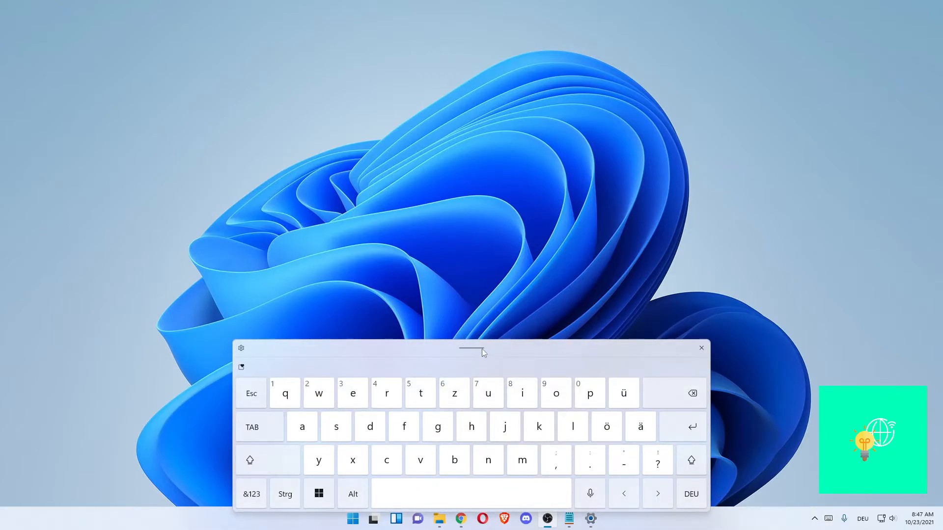
{"action": "mouse_move", "coordinate": [313, 374]}
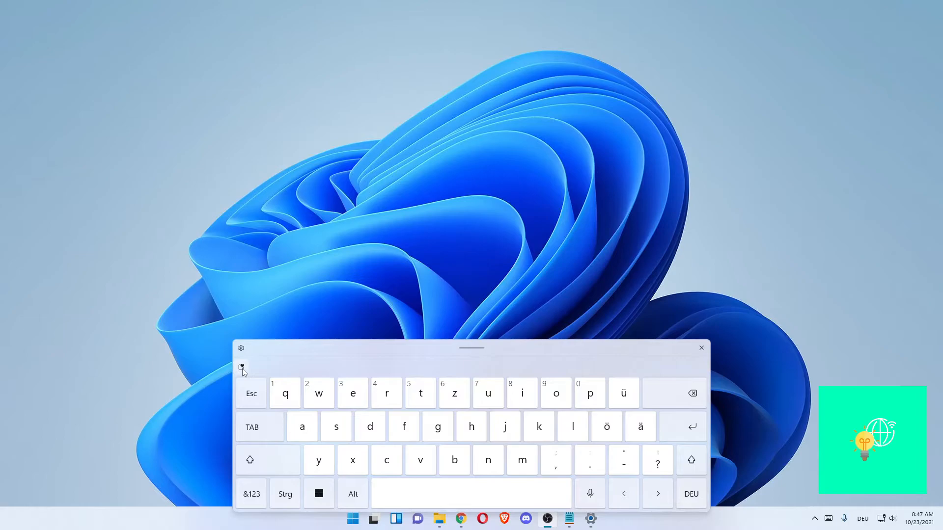
Step: Open the touch keyboard's emoji panel and switch to the full emoji tab
{"action": "left_click", "coordinate": [241, 368]}
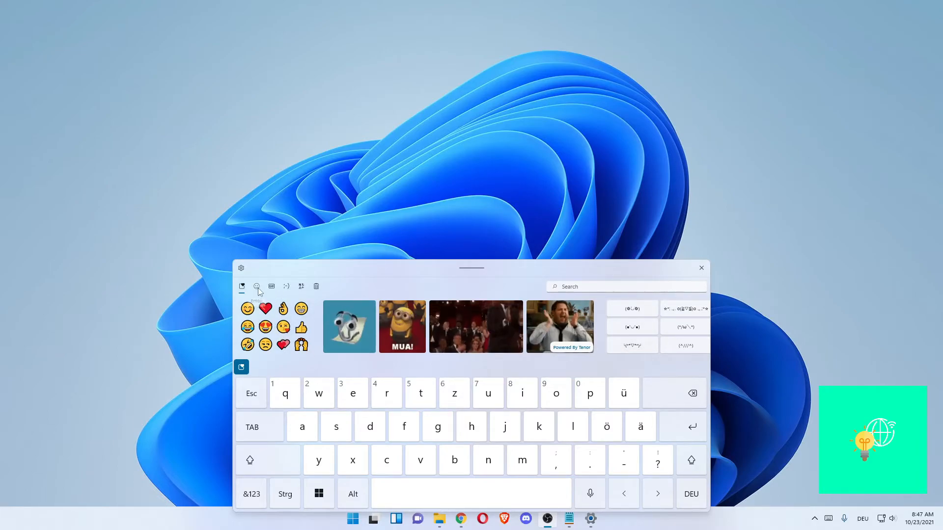
{"action": "left_click", "coordinate": [257, 287]}
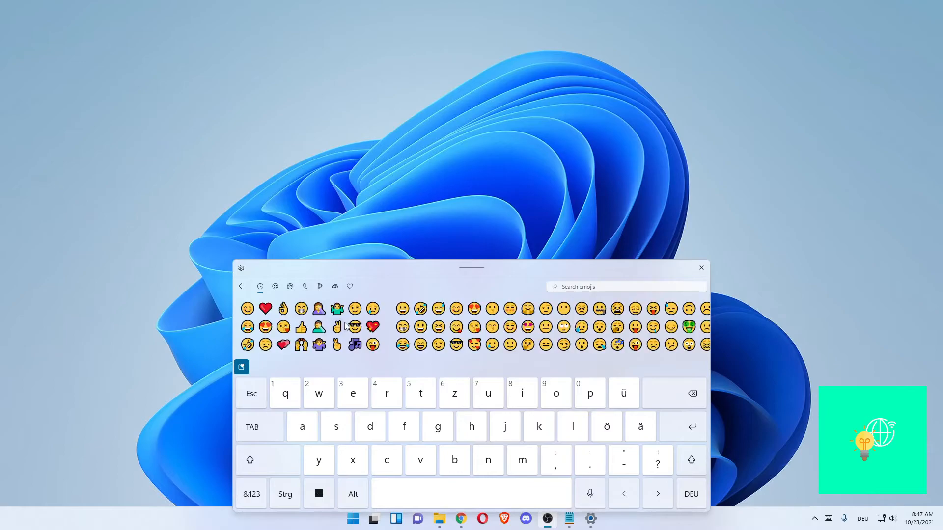
{"action": "mouse_move", "coordinate": [466, 331]}
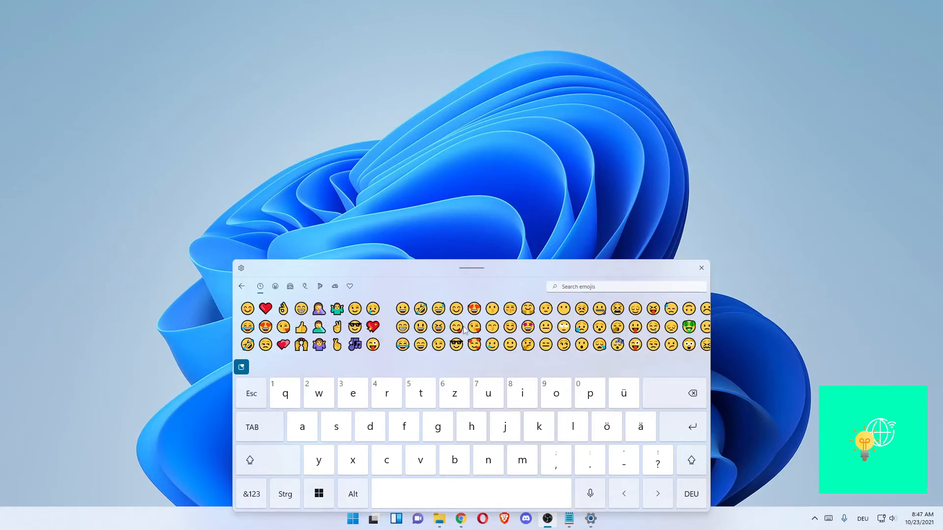
{"action": "mouse_move", "coordinate": [457, 310]}
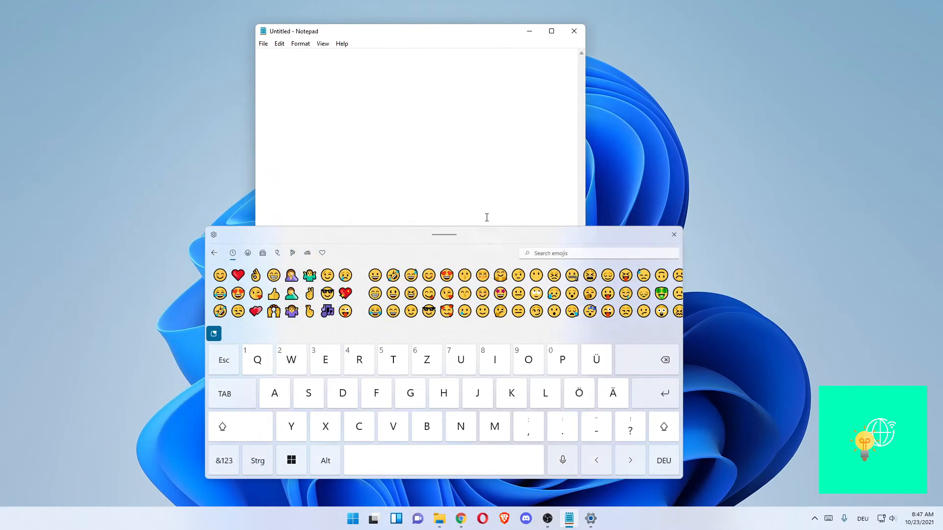
Step: Move the keyboard aside, insert two emojis into Notepad, then reposition Notepad
{"action": "left_click_drag", "start_coordinate": [444, 234], "coordinate": [520, 275]}
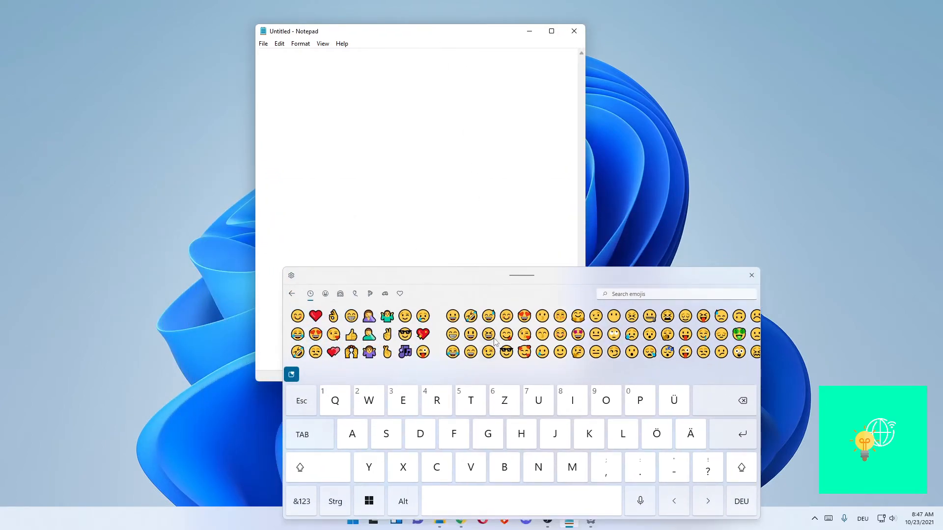
{"action": "left_click", "coordinate": [577, 334]}
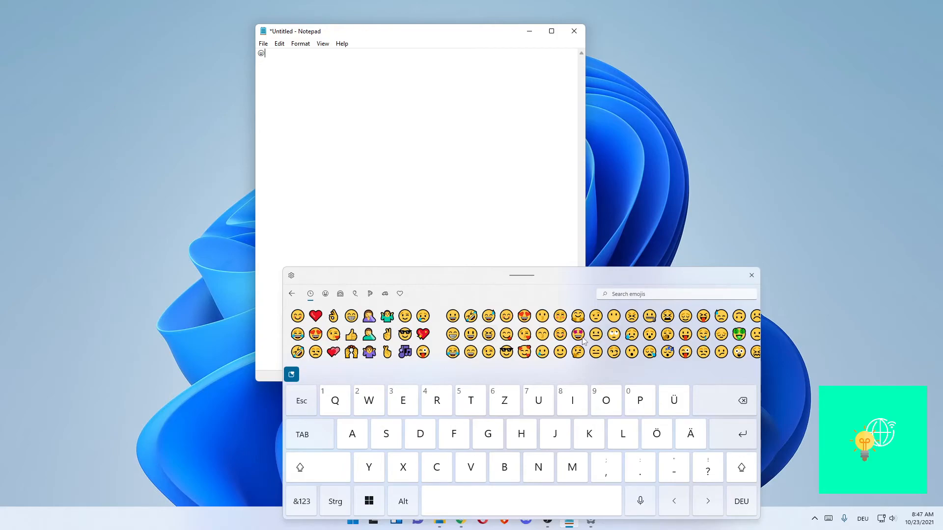
{"action": "left_click", "coordinate": [738, 335]}
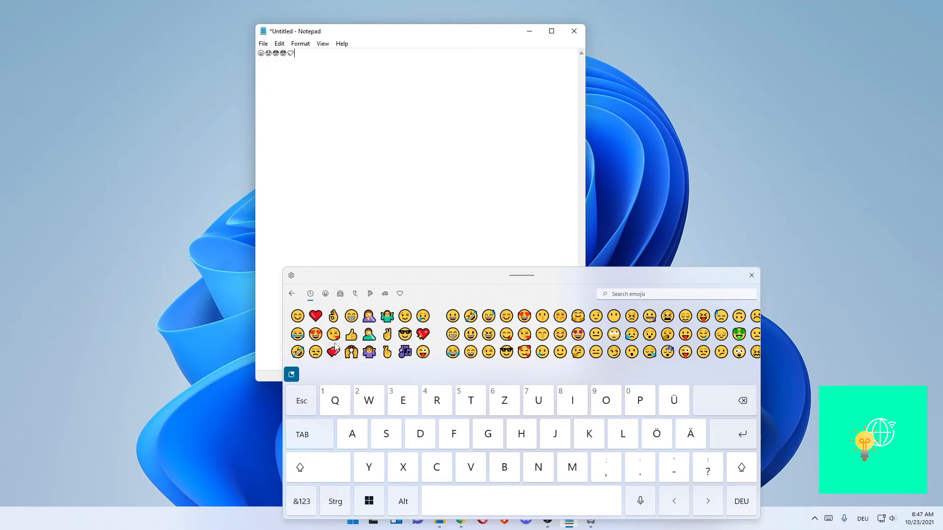
{"action": "left_click_drag", "start_coordinate": [418, 31], "coordinate": [245, 106]}
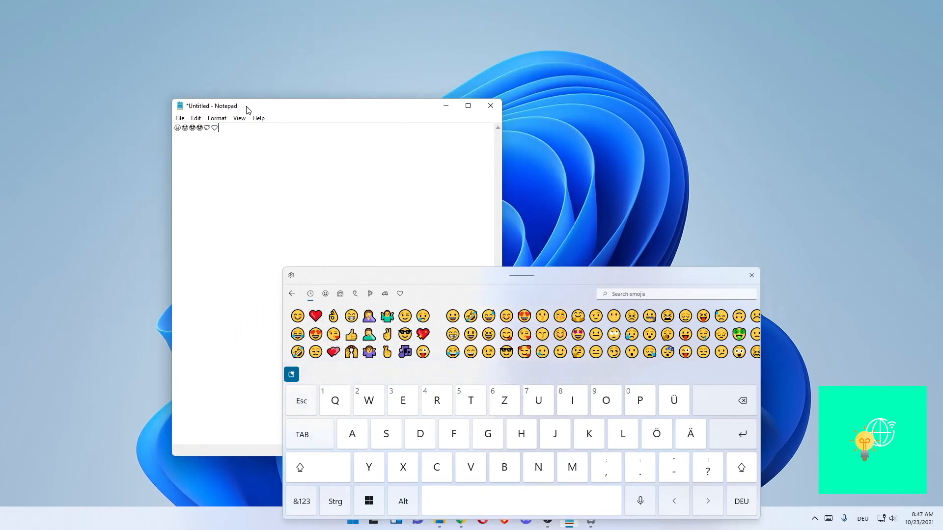